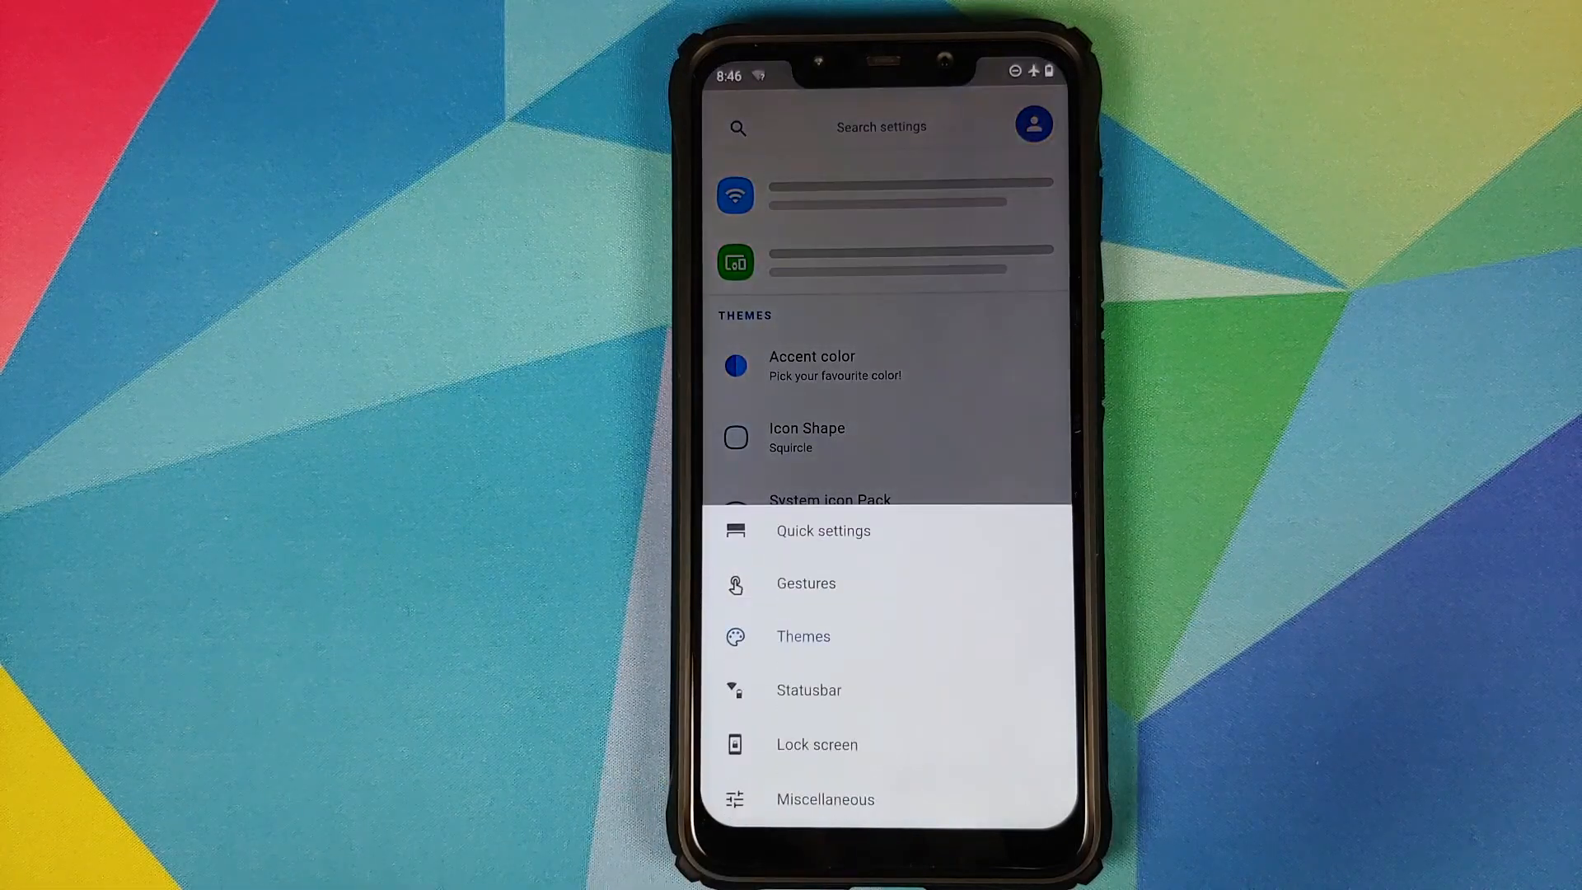
Choose Compact as the Volume panel style from the Themes settings
{"action": "left_click", "coordinate": [802, 636]}
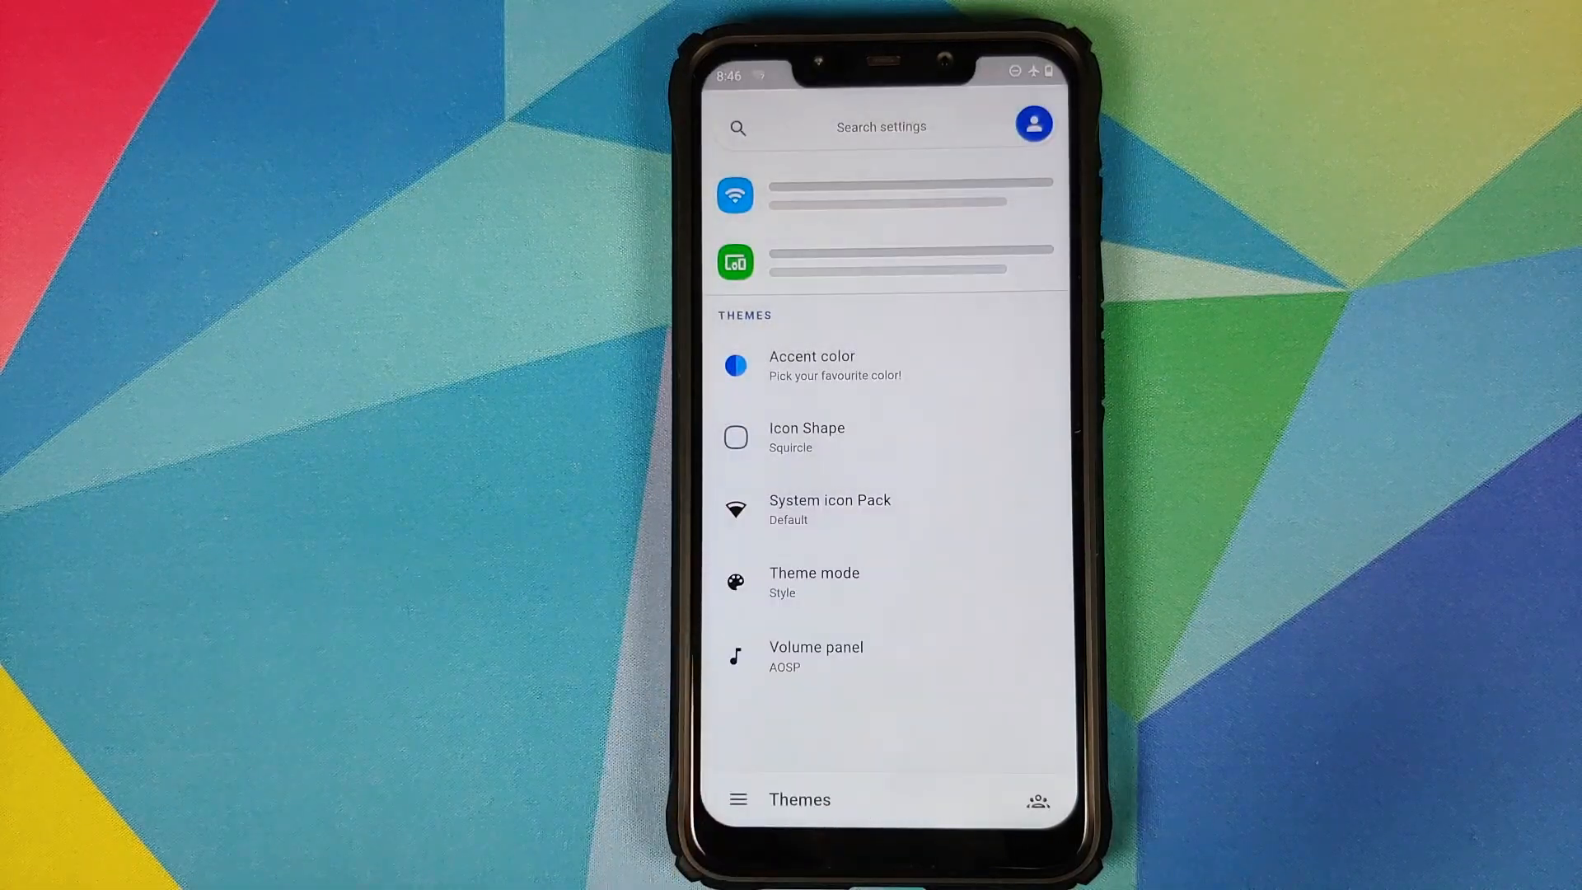
{"action": "left_click", "coordinate": [816, 656]}
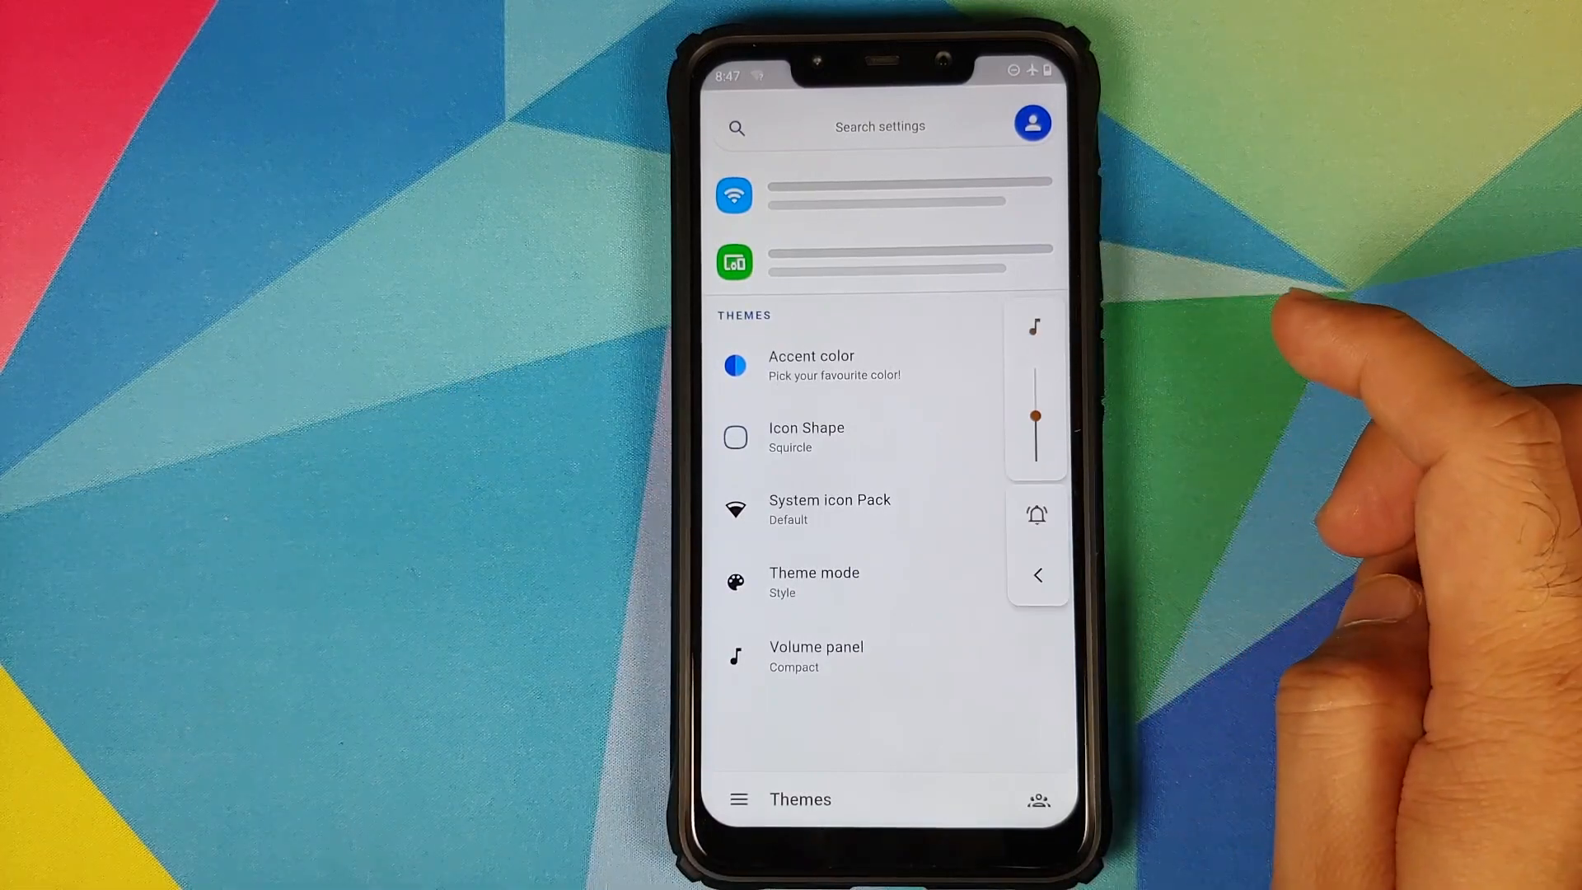
Expand the compact volume panel and raise ring volume to 43%
{"action": "left_click_drag", "start_coordinate": [1037, 417], "coordinate": [1036, 409]}
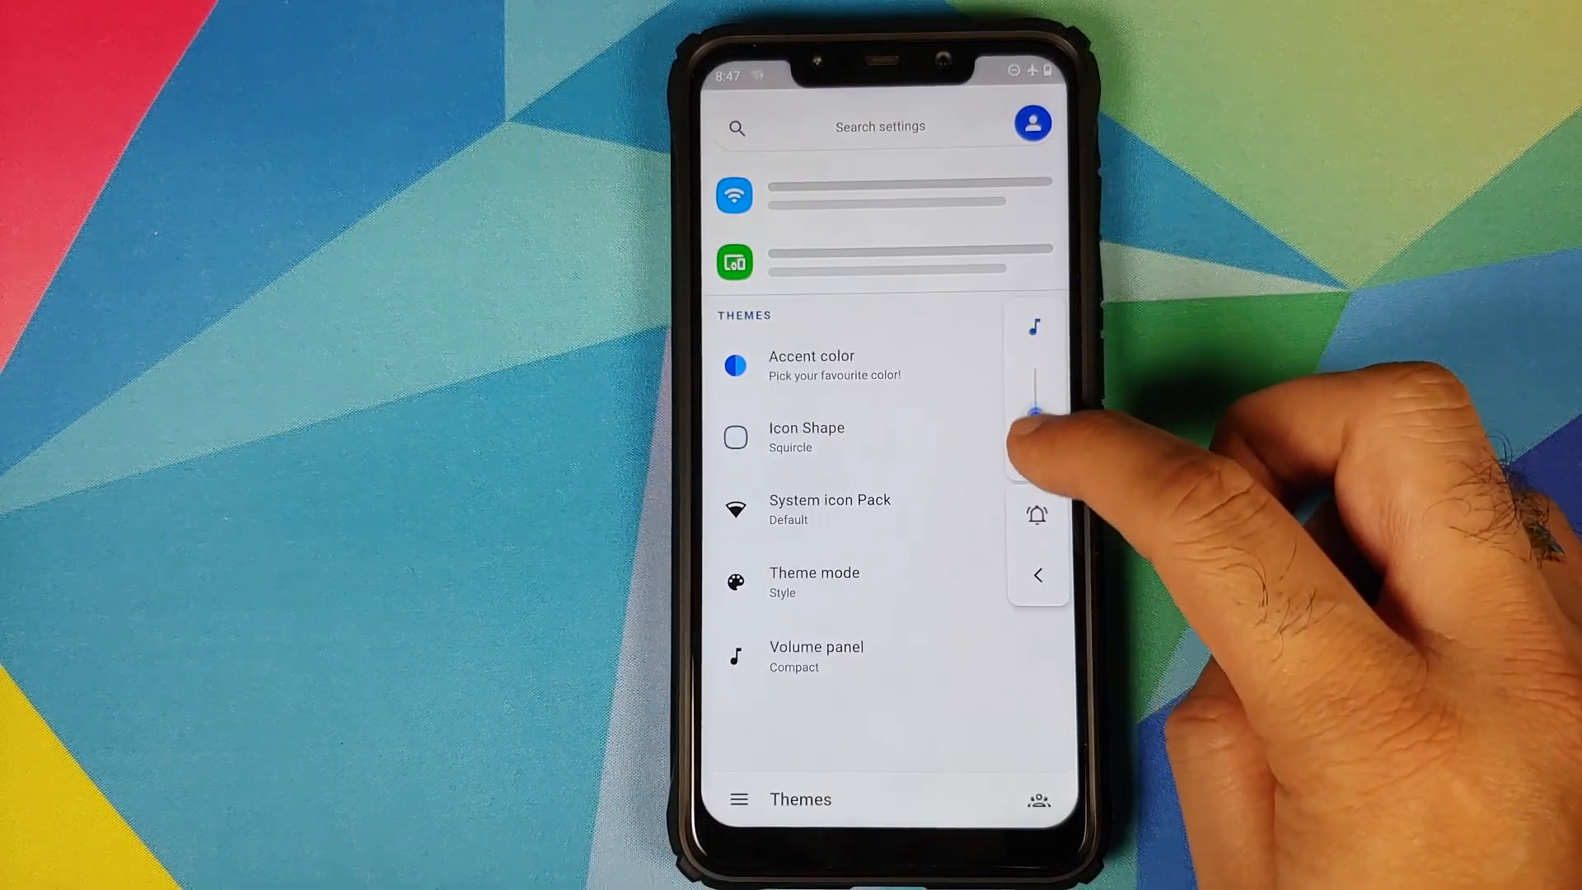
{"action": "left_click_drag", "start_coordinate": [1037, 409], "coordinate": [1036, 435]}
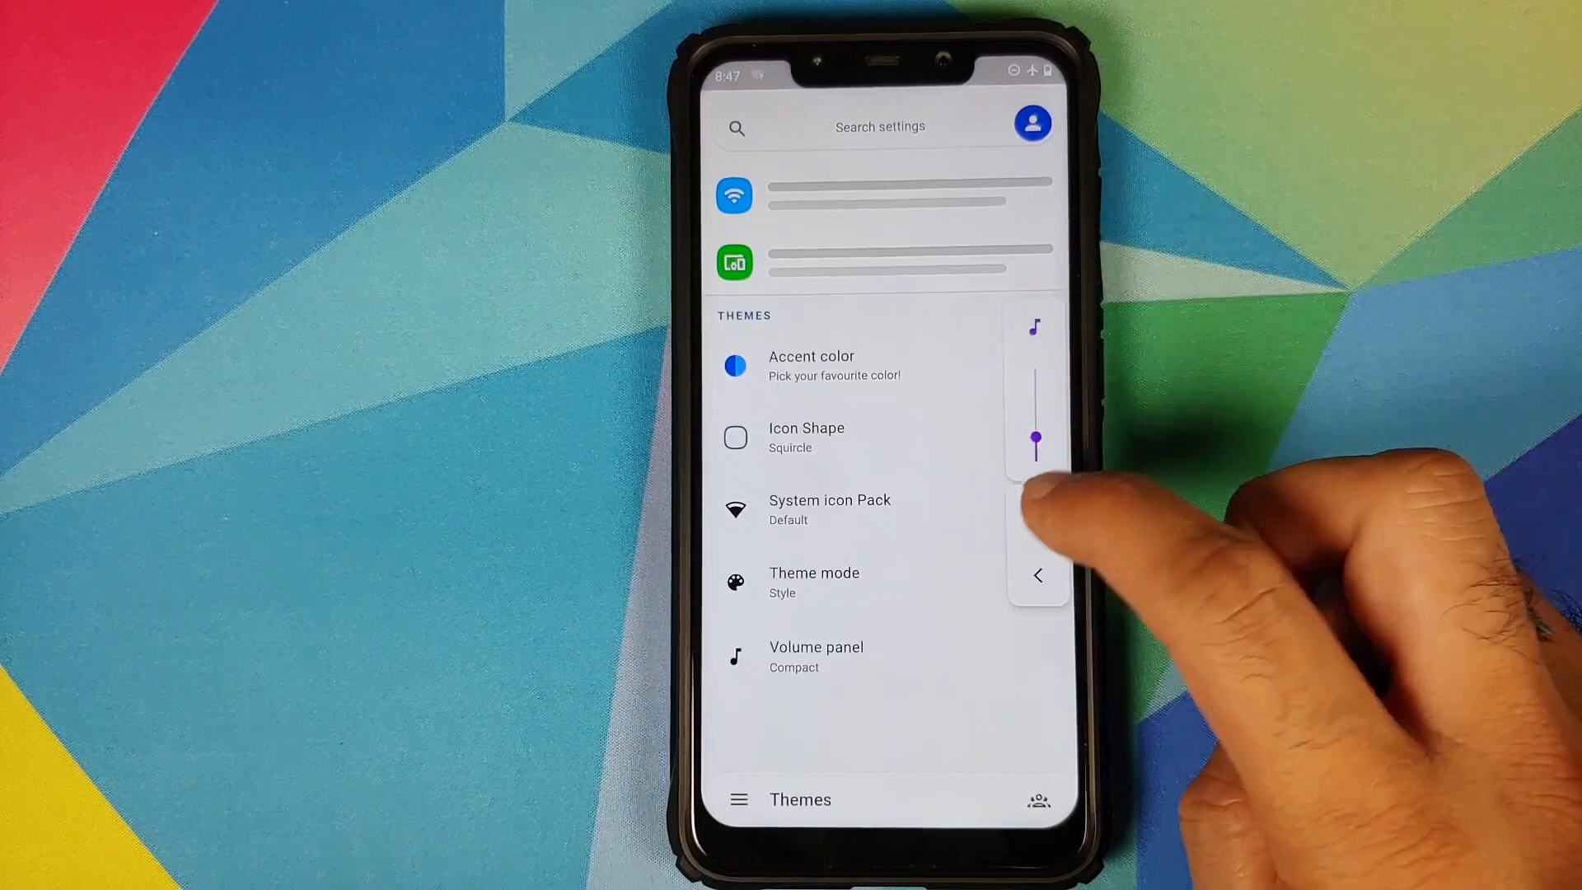
{"action": "left_click_drag", "start_coordinate": [1034, 439], "coordinate": [1034, 438]}
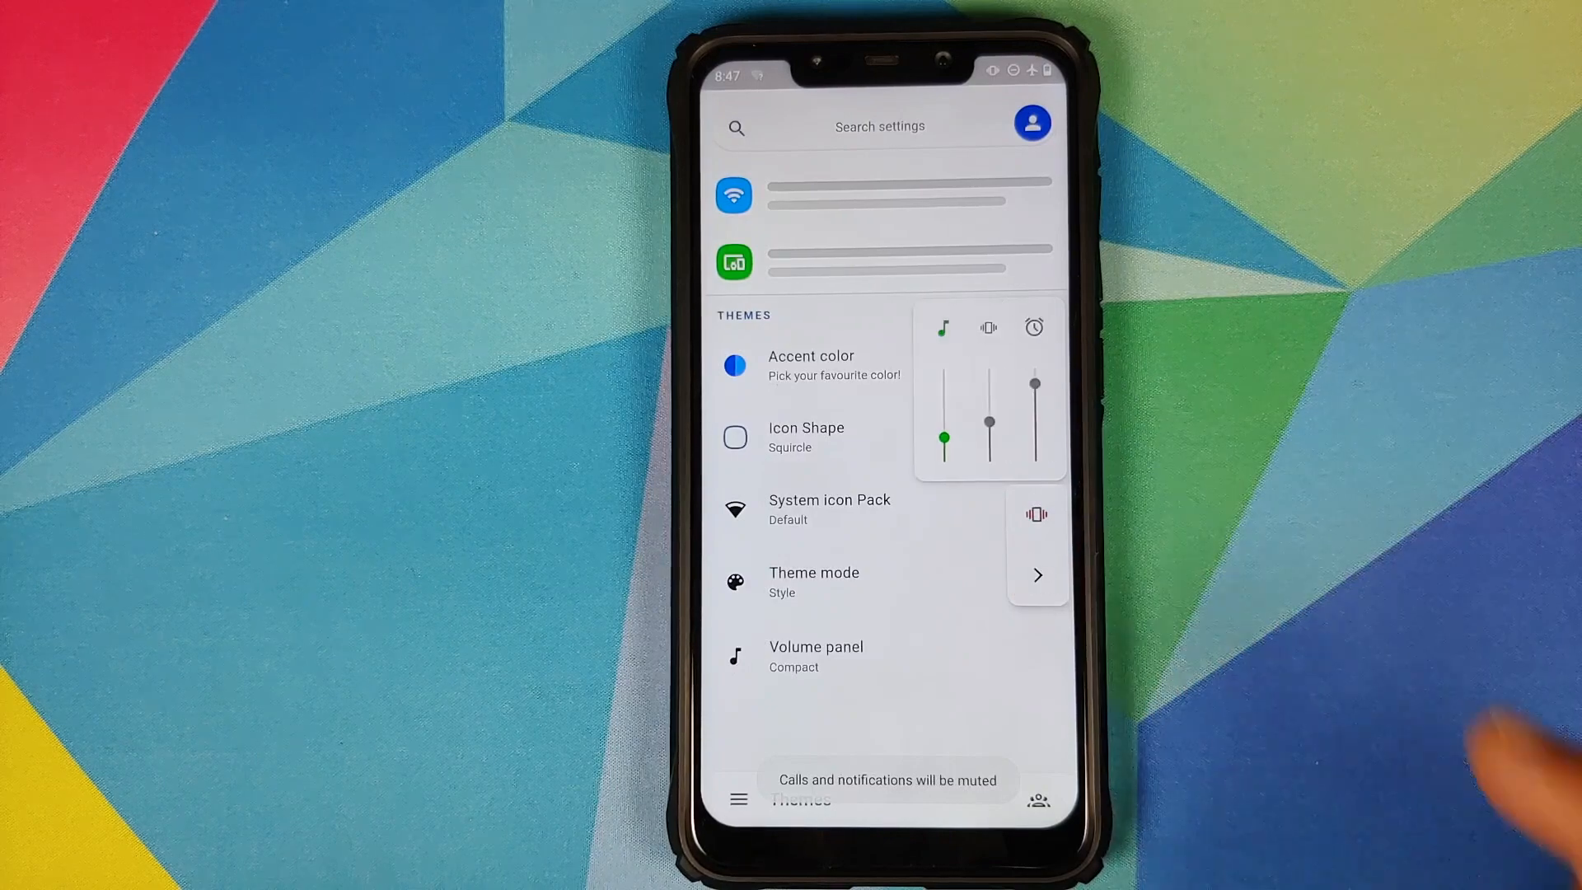
{"action": "left_click_drag", "start_coordinate": [987, 422], "coordinate": [944, 438]}
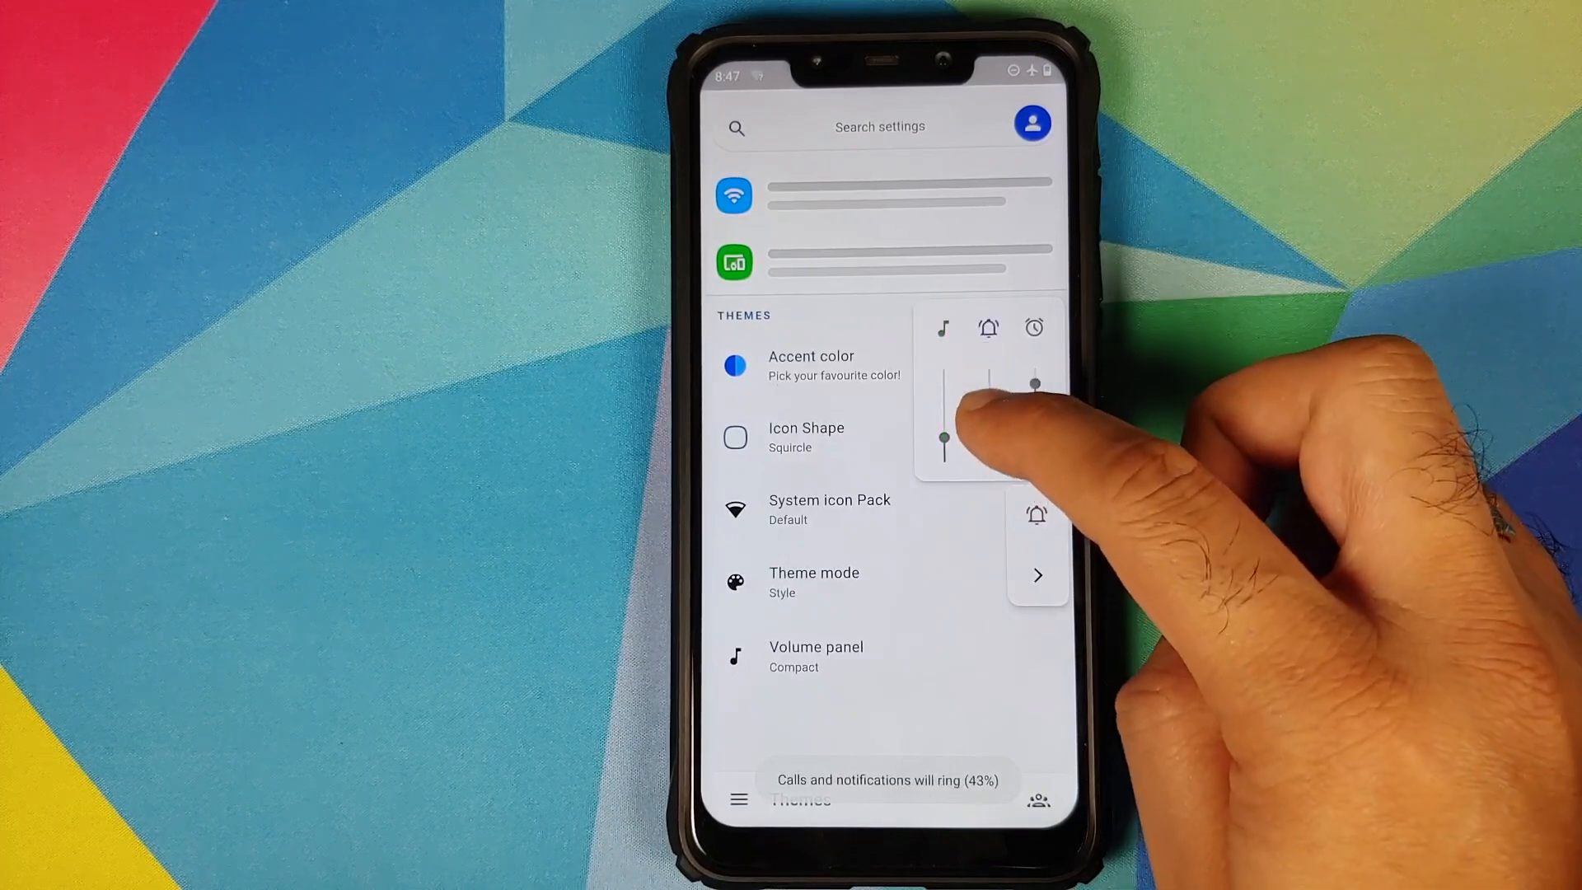
{"action": "left_click_drag", "start_coordinate": [989, 383], "coordinate": [989, 414]}
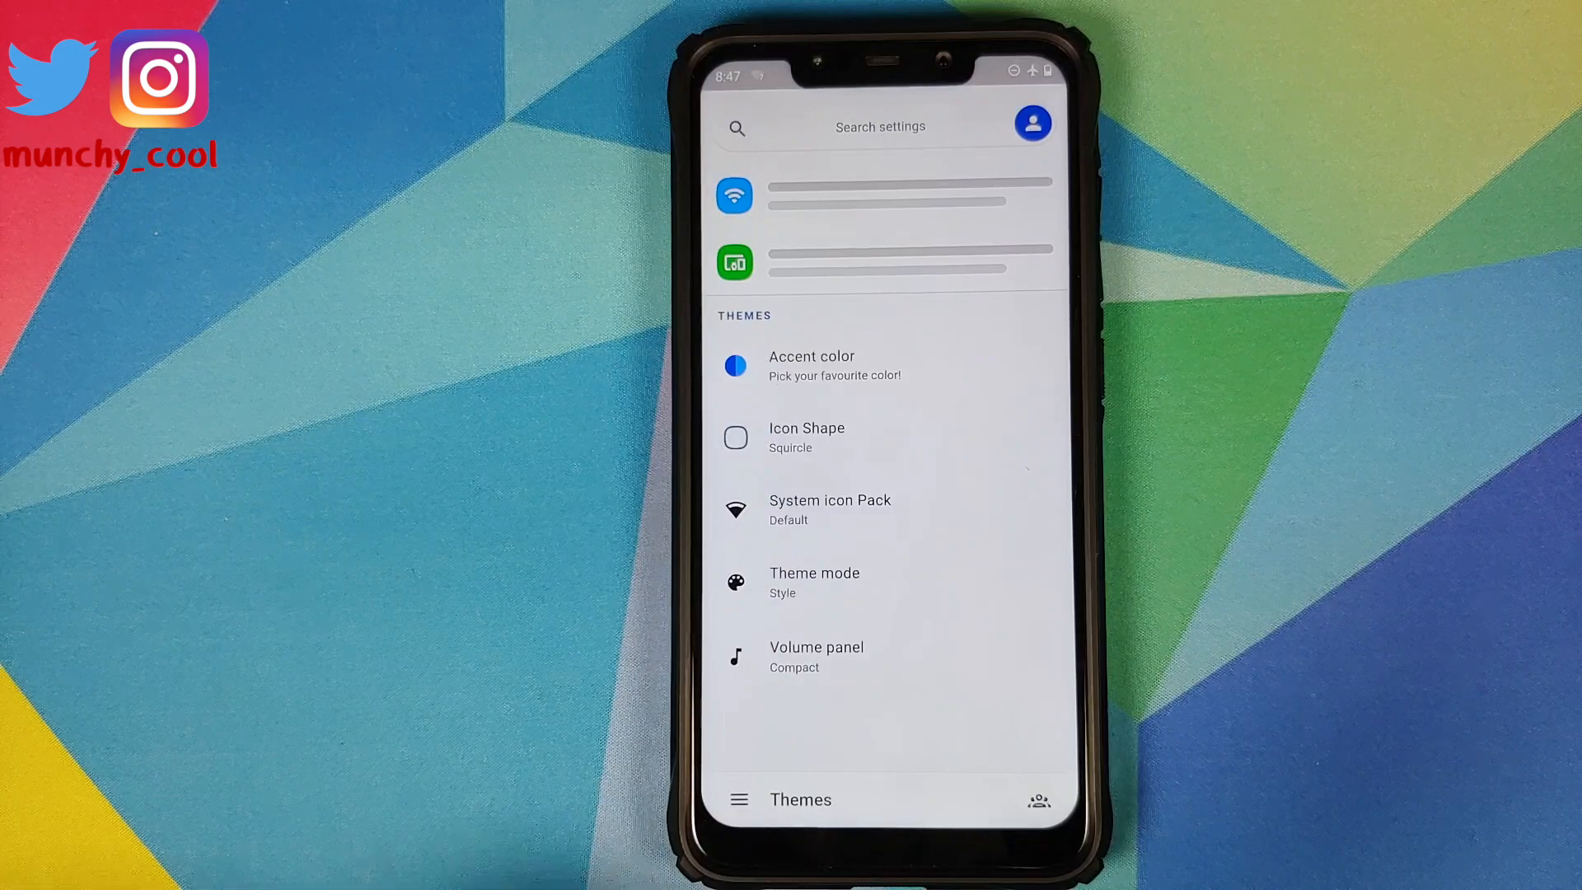
Select the Oreo volume panel style and mute the ringer via its bell icon
{"action": "left_click", "coordinate": [815, 656]}
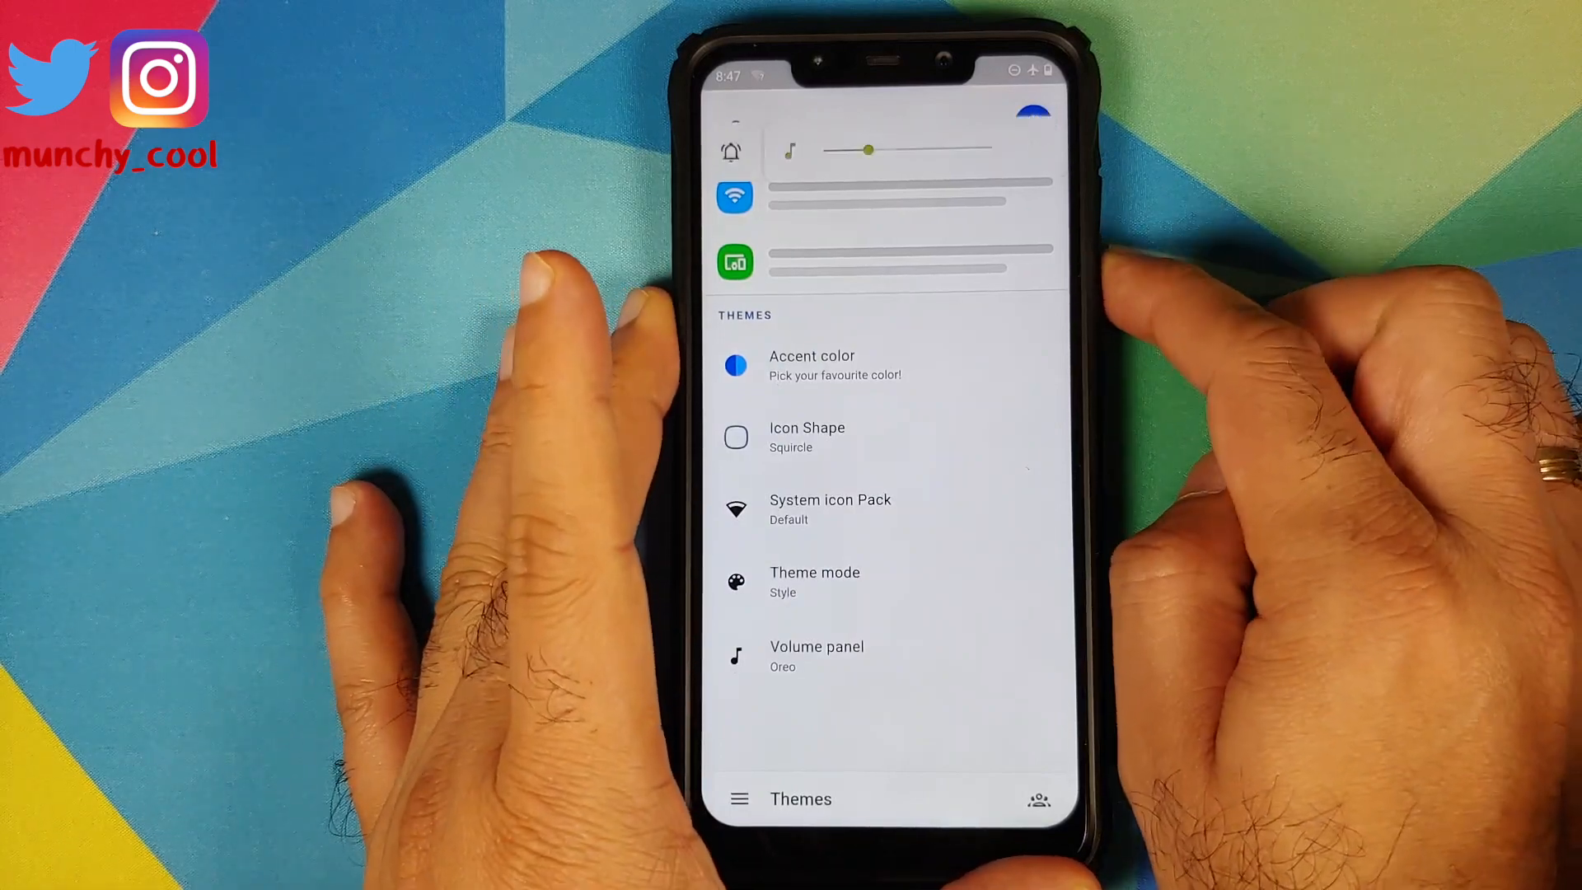
{"action": "left_click", "coordinate": [1036, 149]}
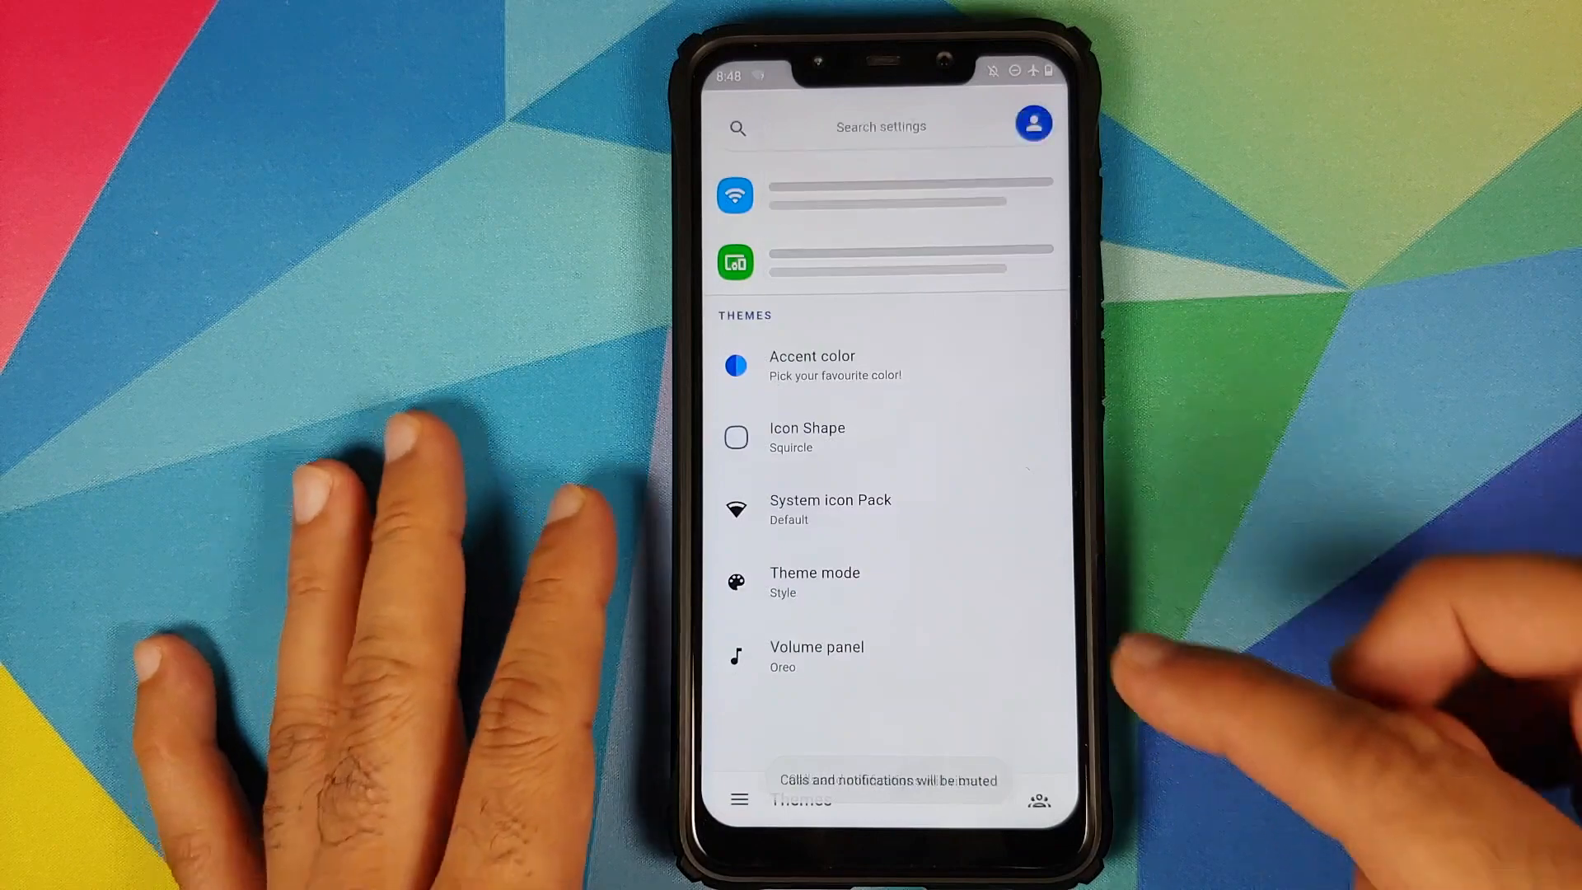
Select the Tiled volume panel style, unmute the ringer and set it to vibrate
{"action": "left_click", "coordinate": [815, 656]}
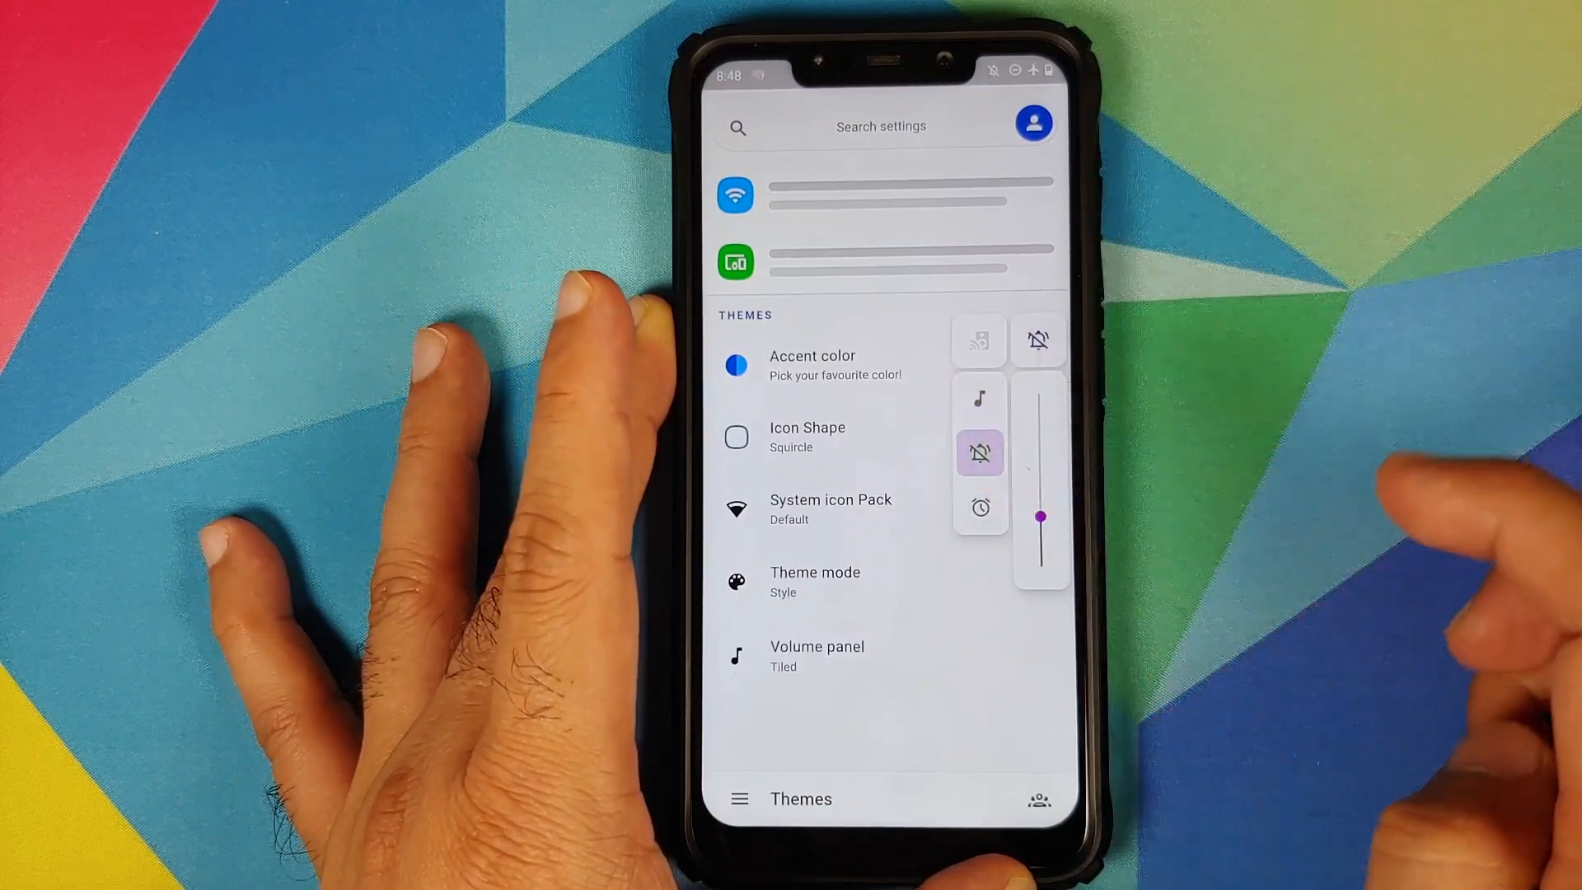
{"action": "left_click", "coordinate": [979, 397]}
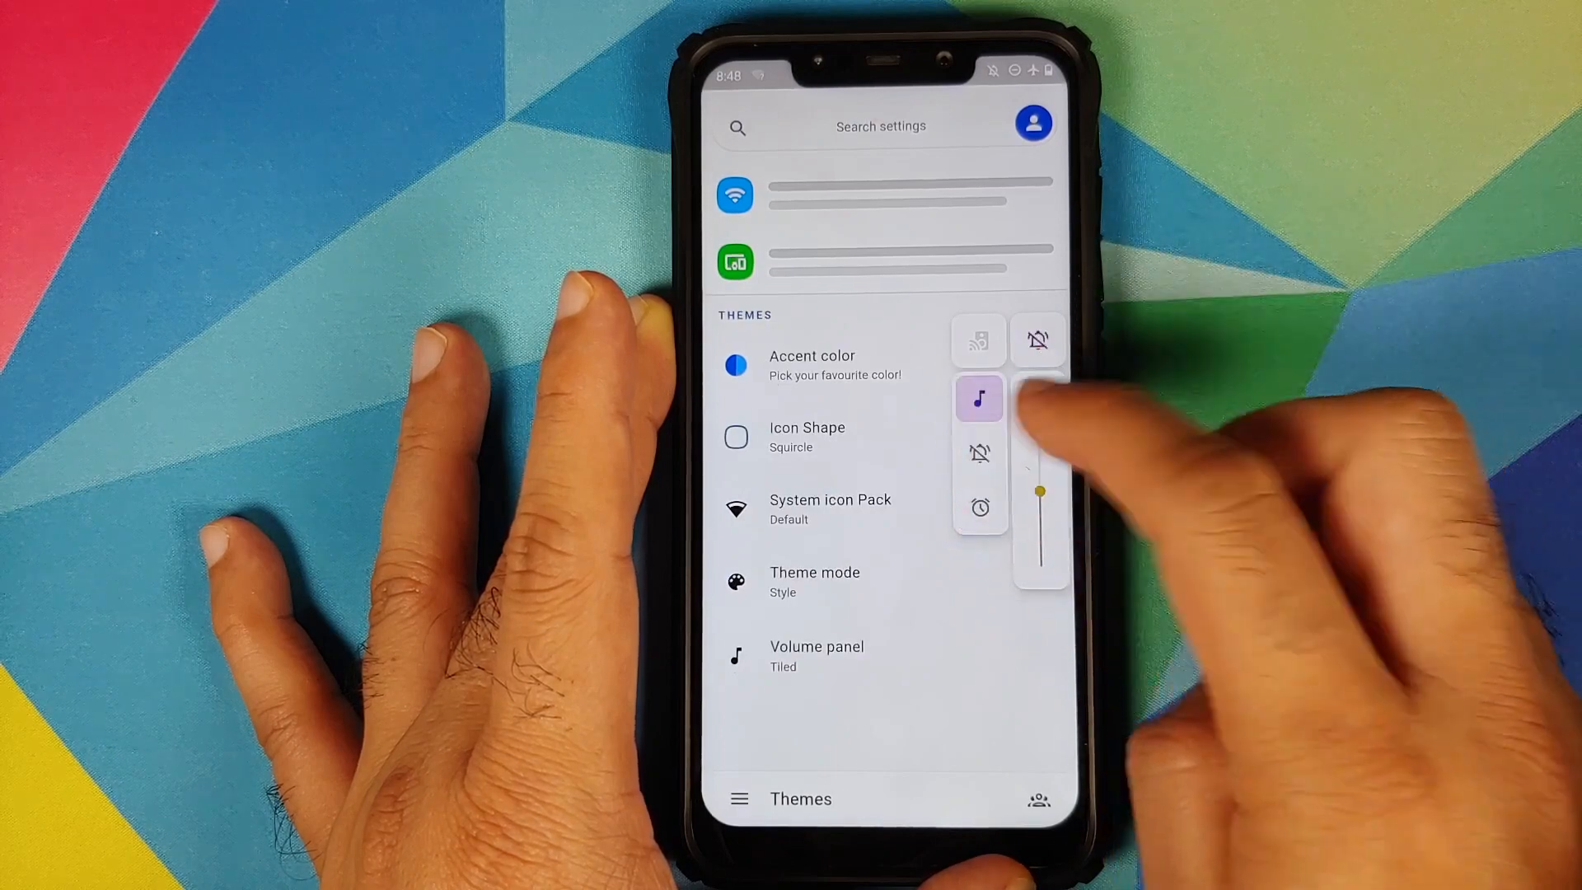
{"action": "left_click", "coordinate": [978, 453]}
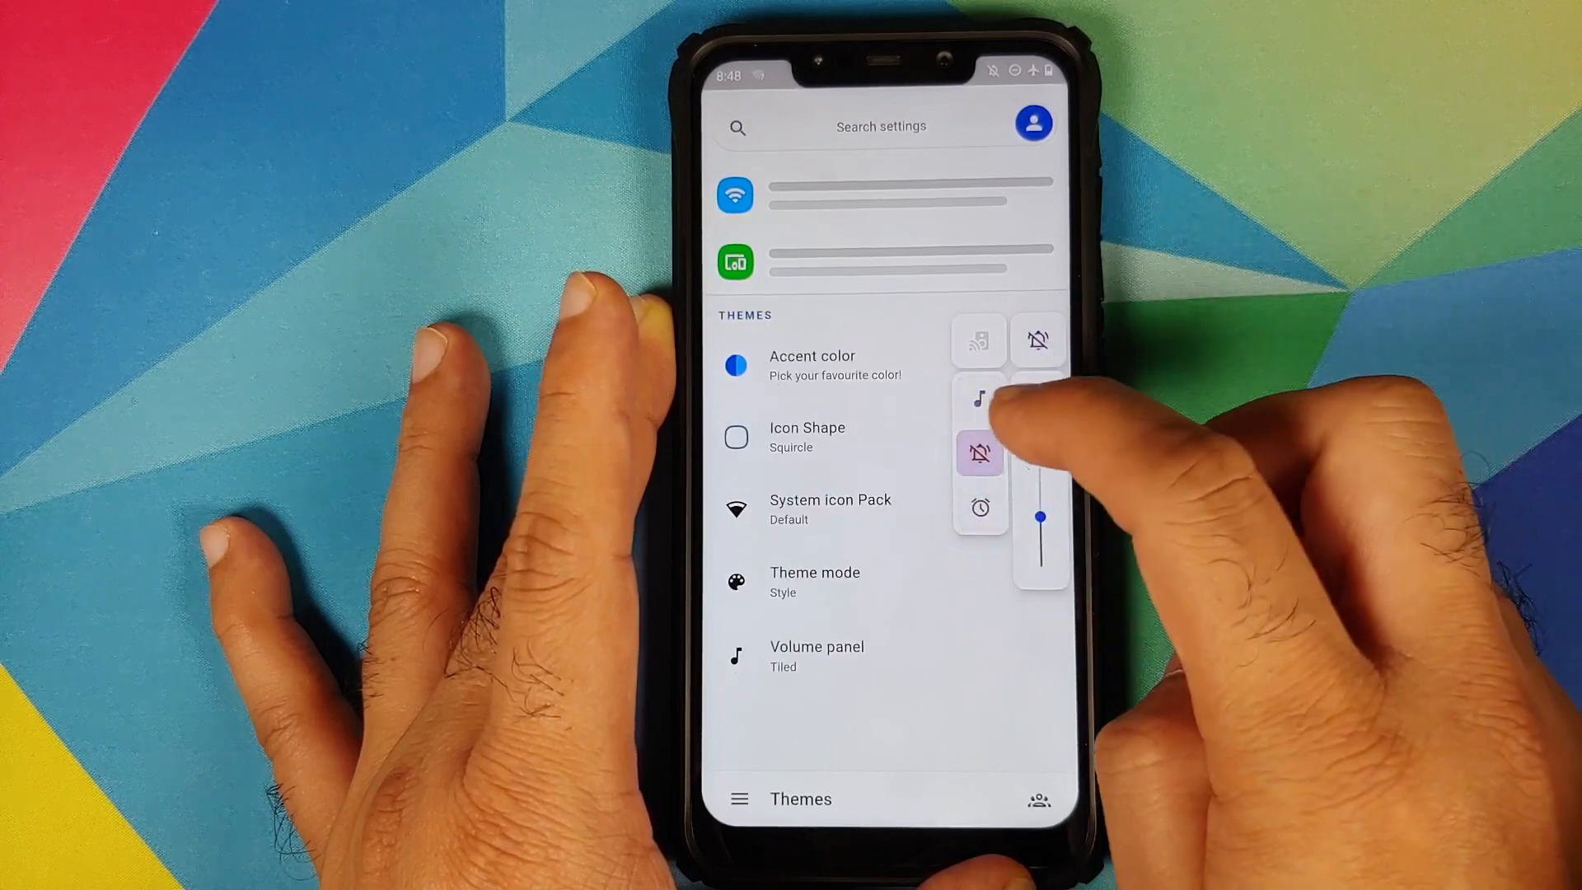
{"action": "left_click", "coordinate": [979, 397]}
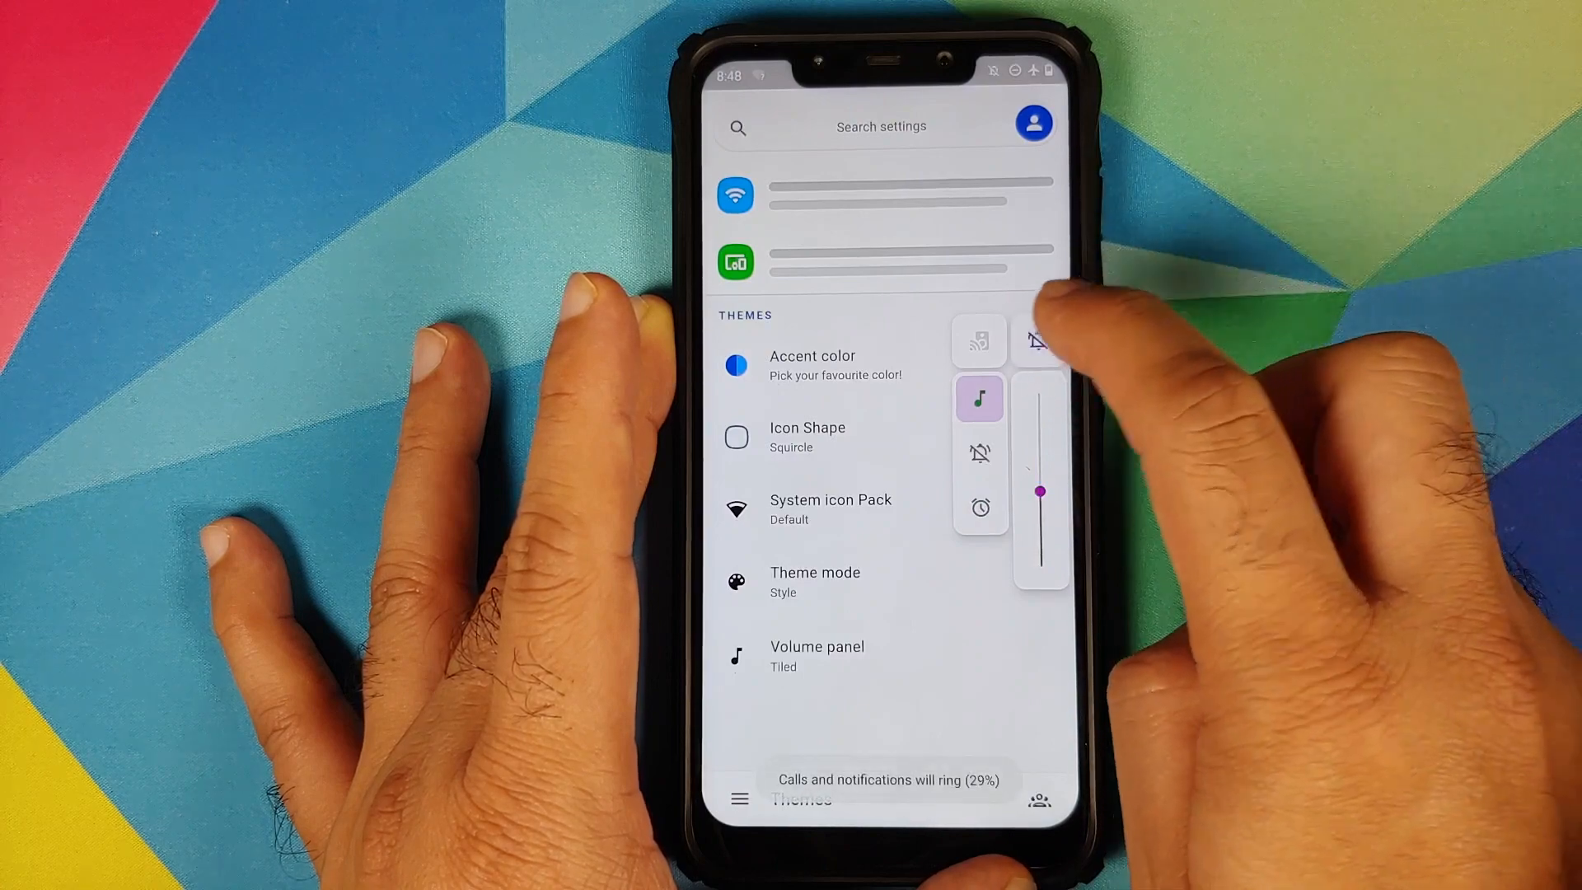
{"action": "left_click", "coordinate": [1039, 339]}
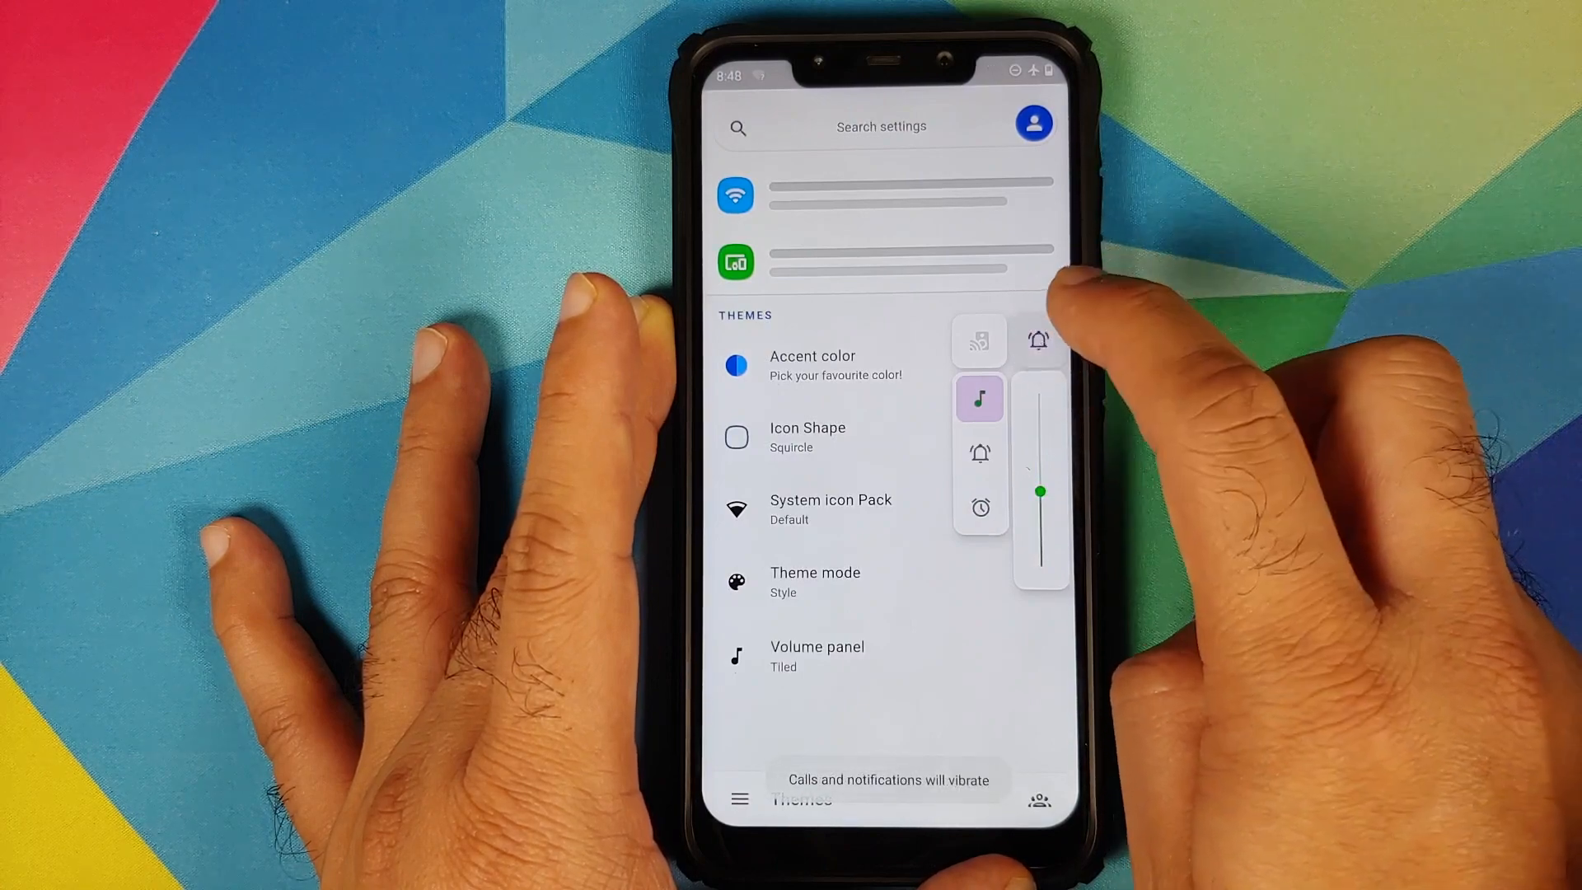
{"action": "left_click", "coordinate": [1037, 340]}
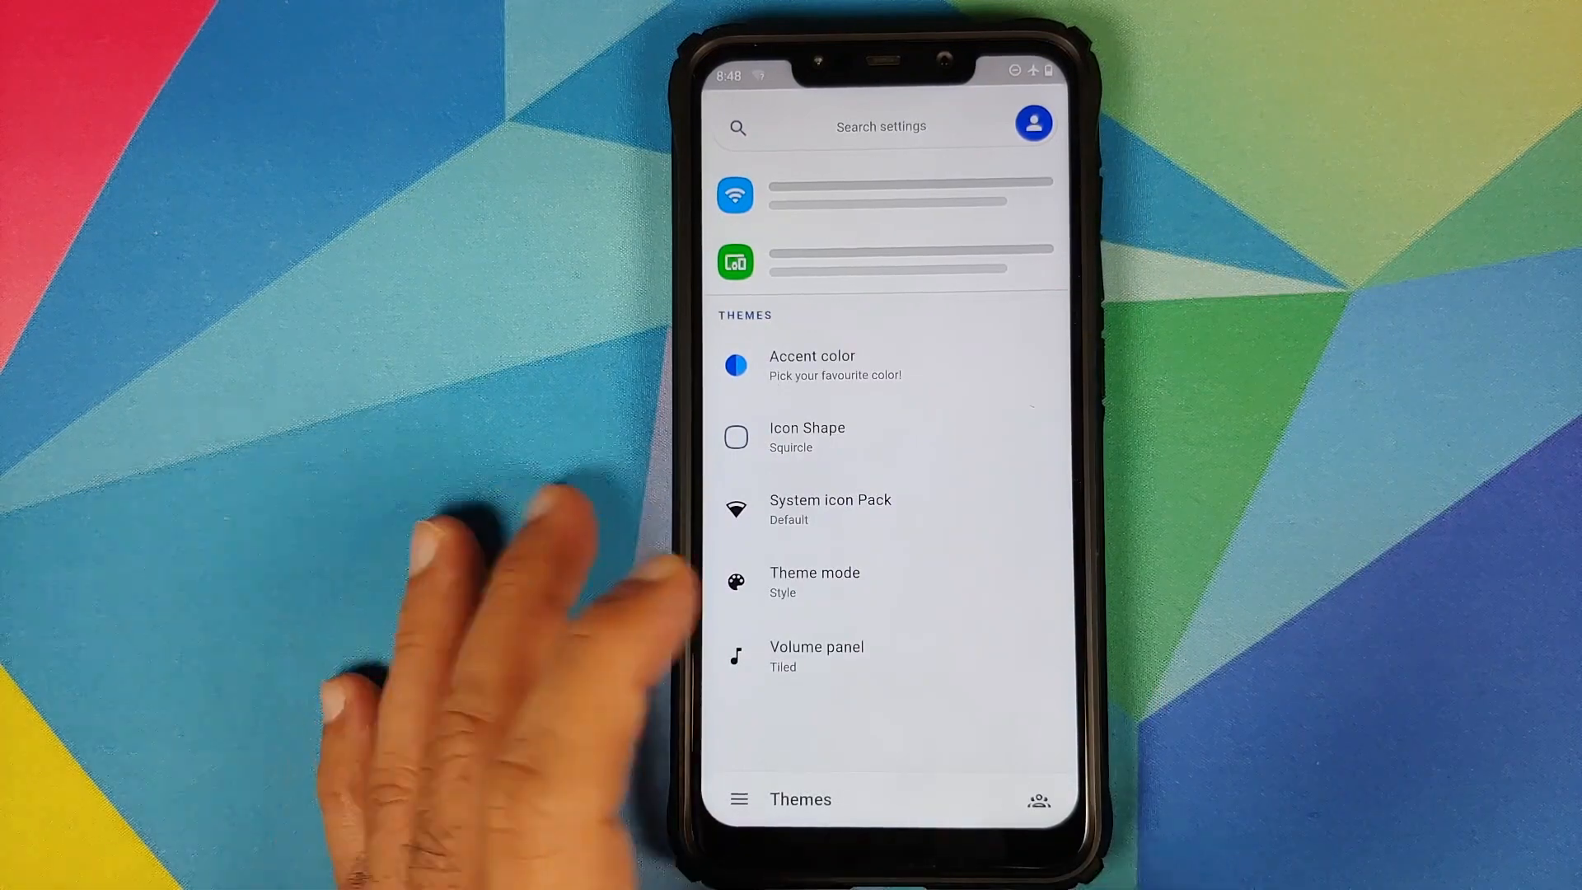
Select Compact again and reopen the style list showing Compact checked
{"action": "left_click", "coordinate": [816, 656]}
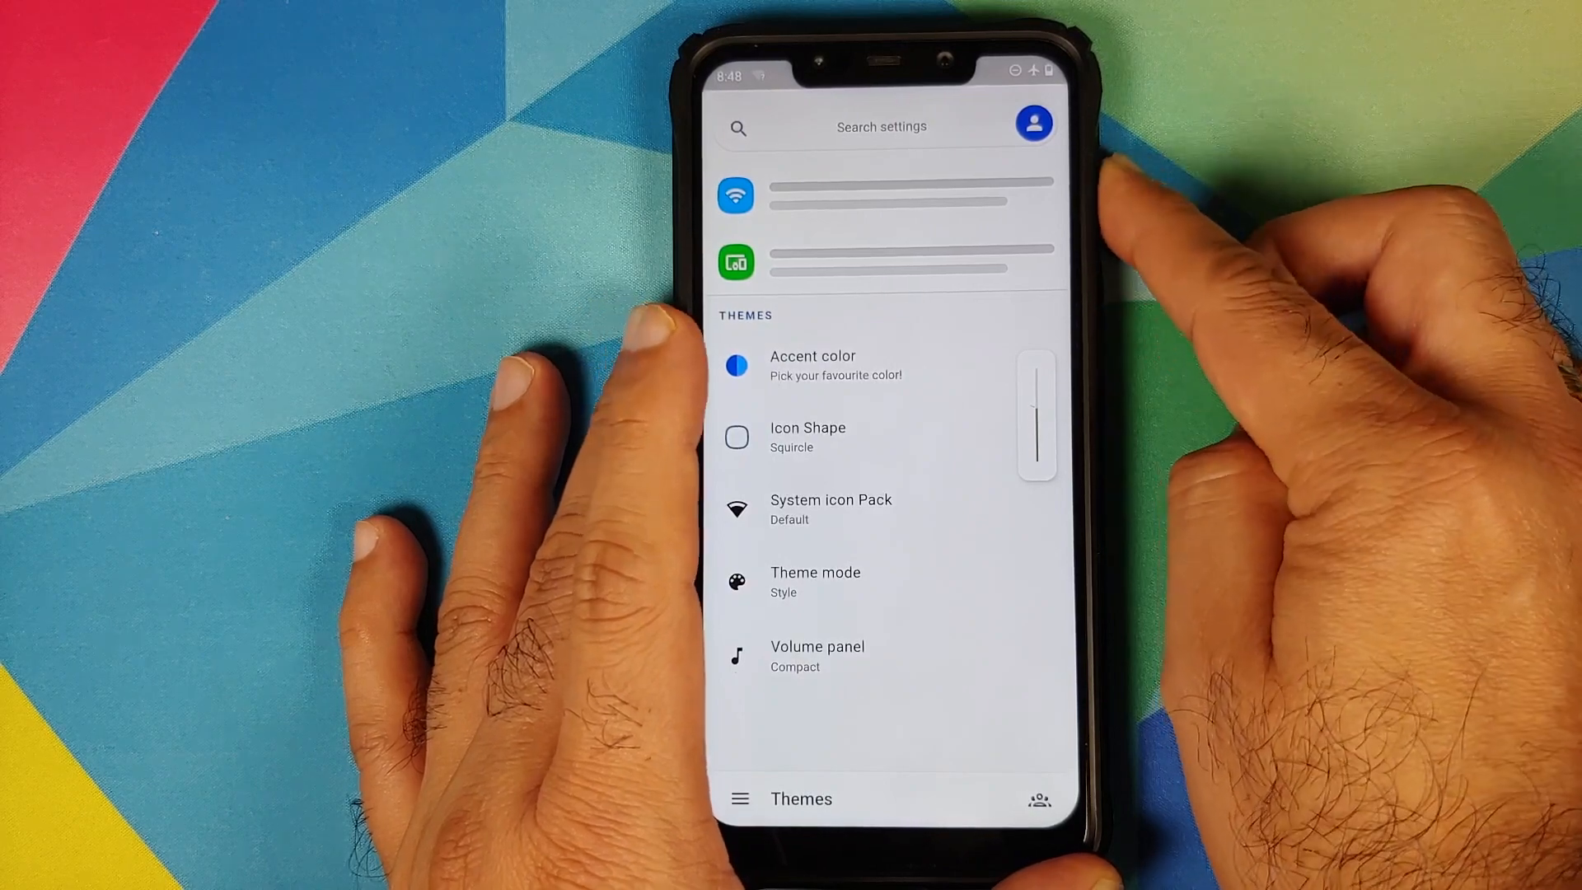
{"action": "left_click", "coordinate": [817, 655]}
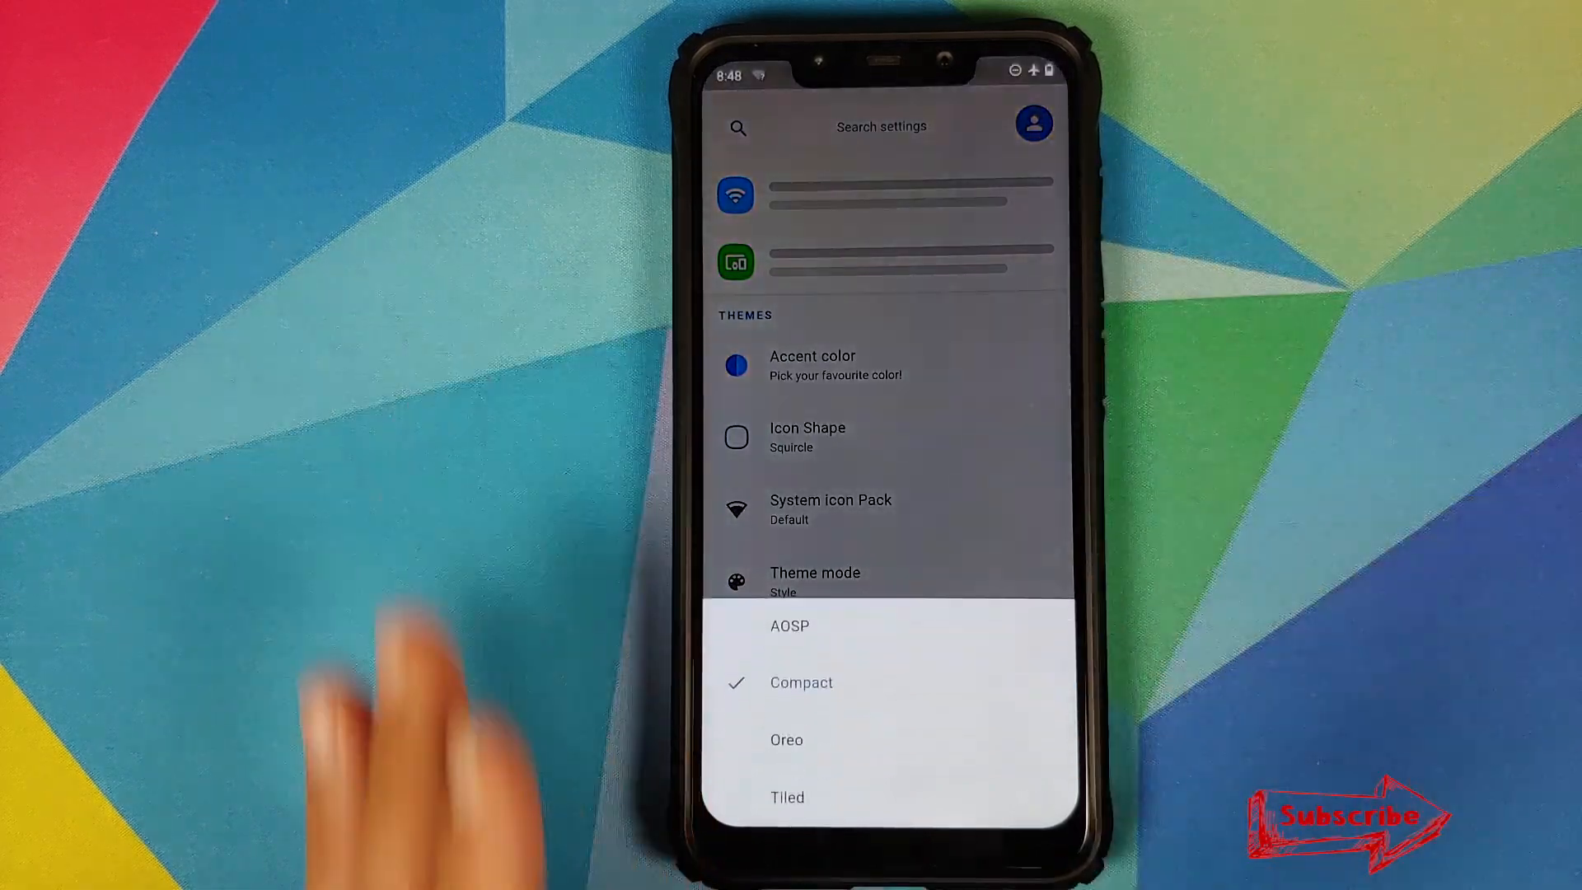